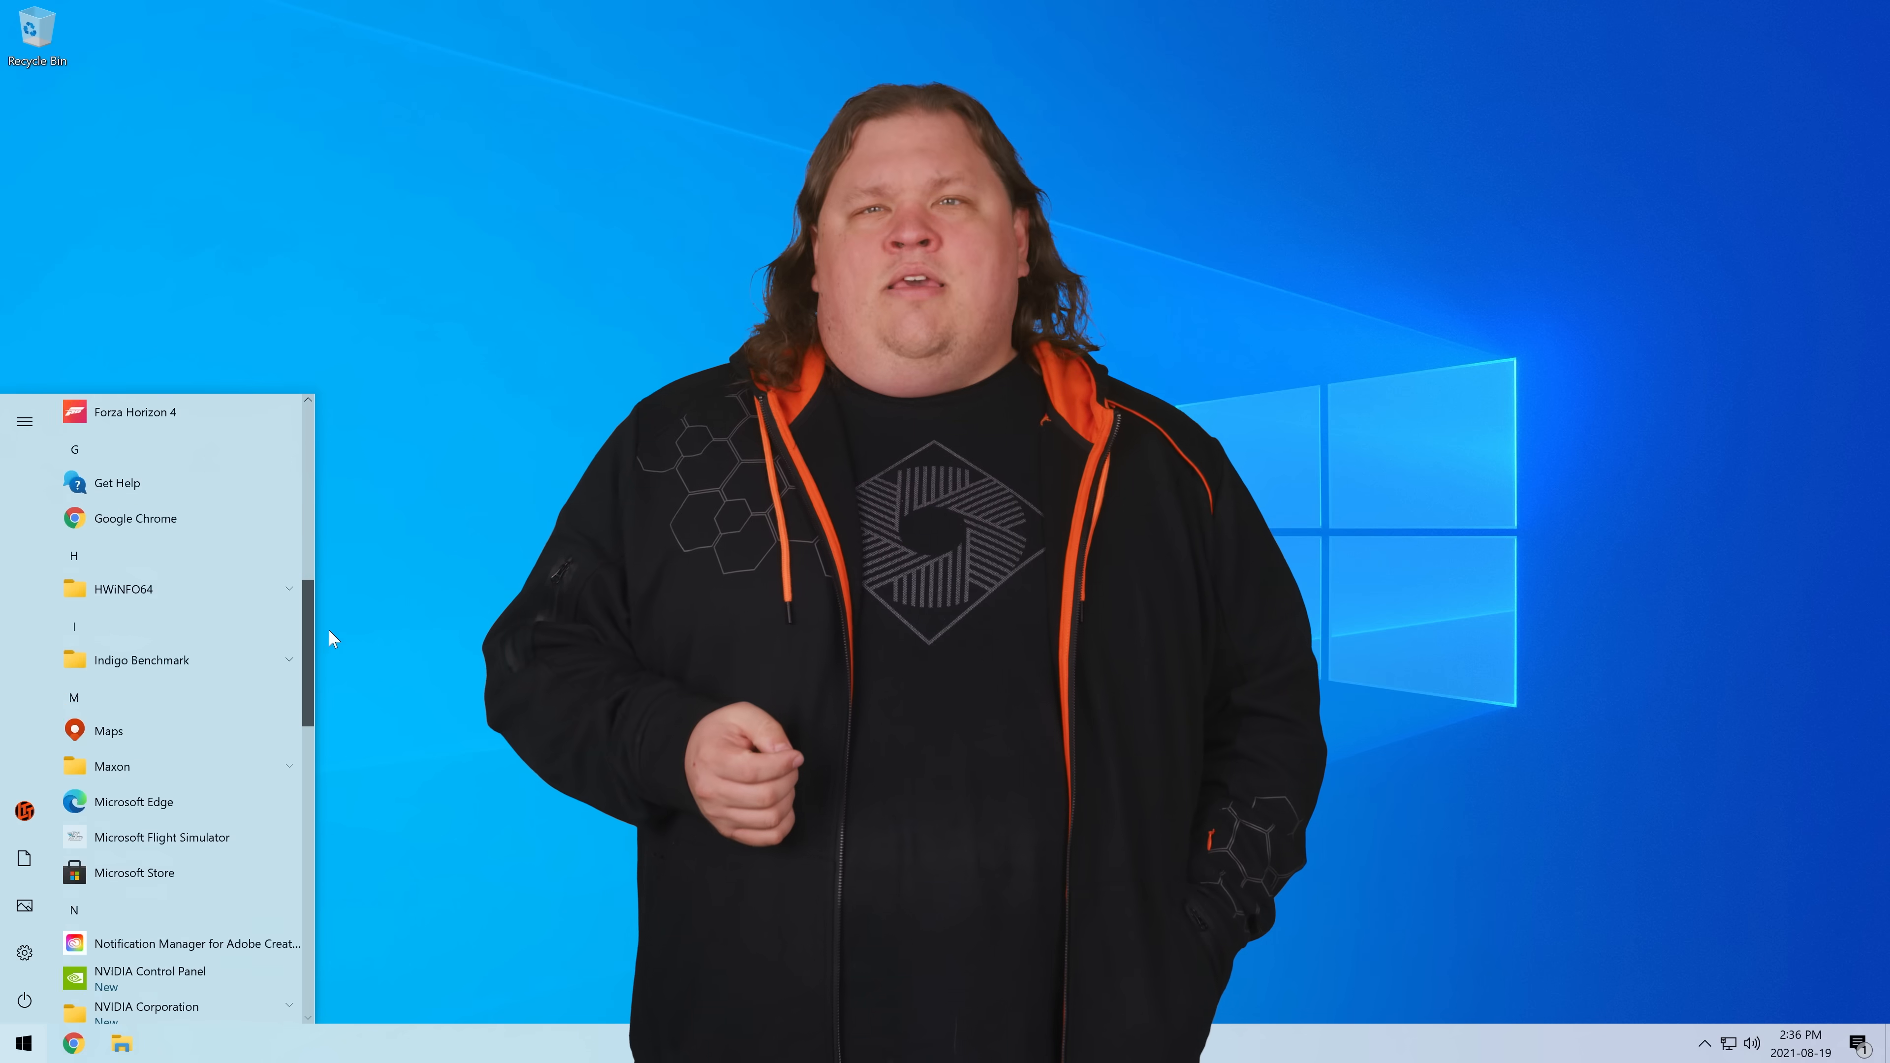
- Scroll the Start menu app list to the W entries, then search for cmd
scroll("down", 3)
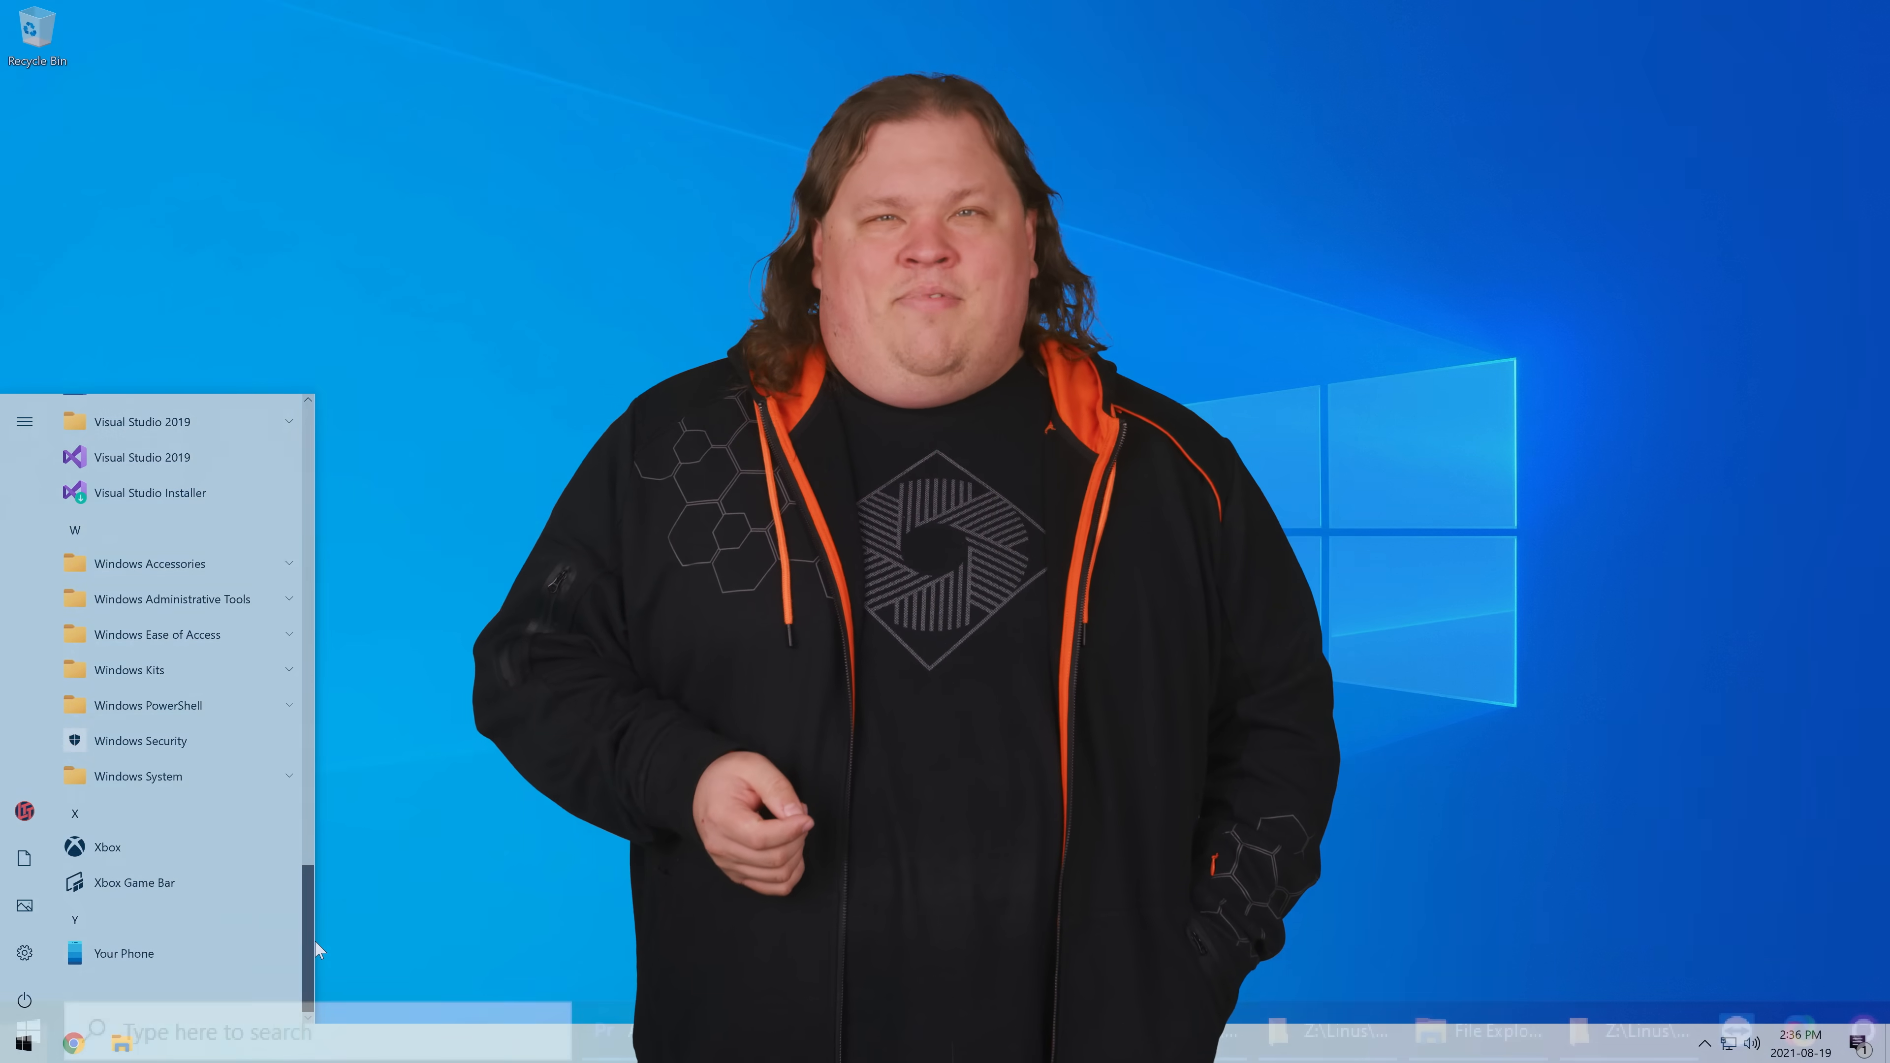
type("cmd")
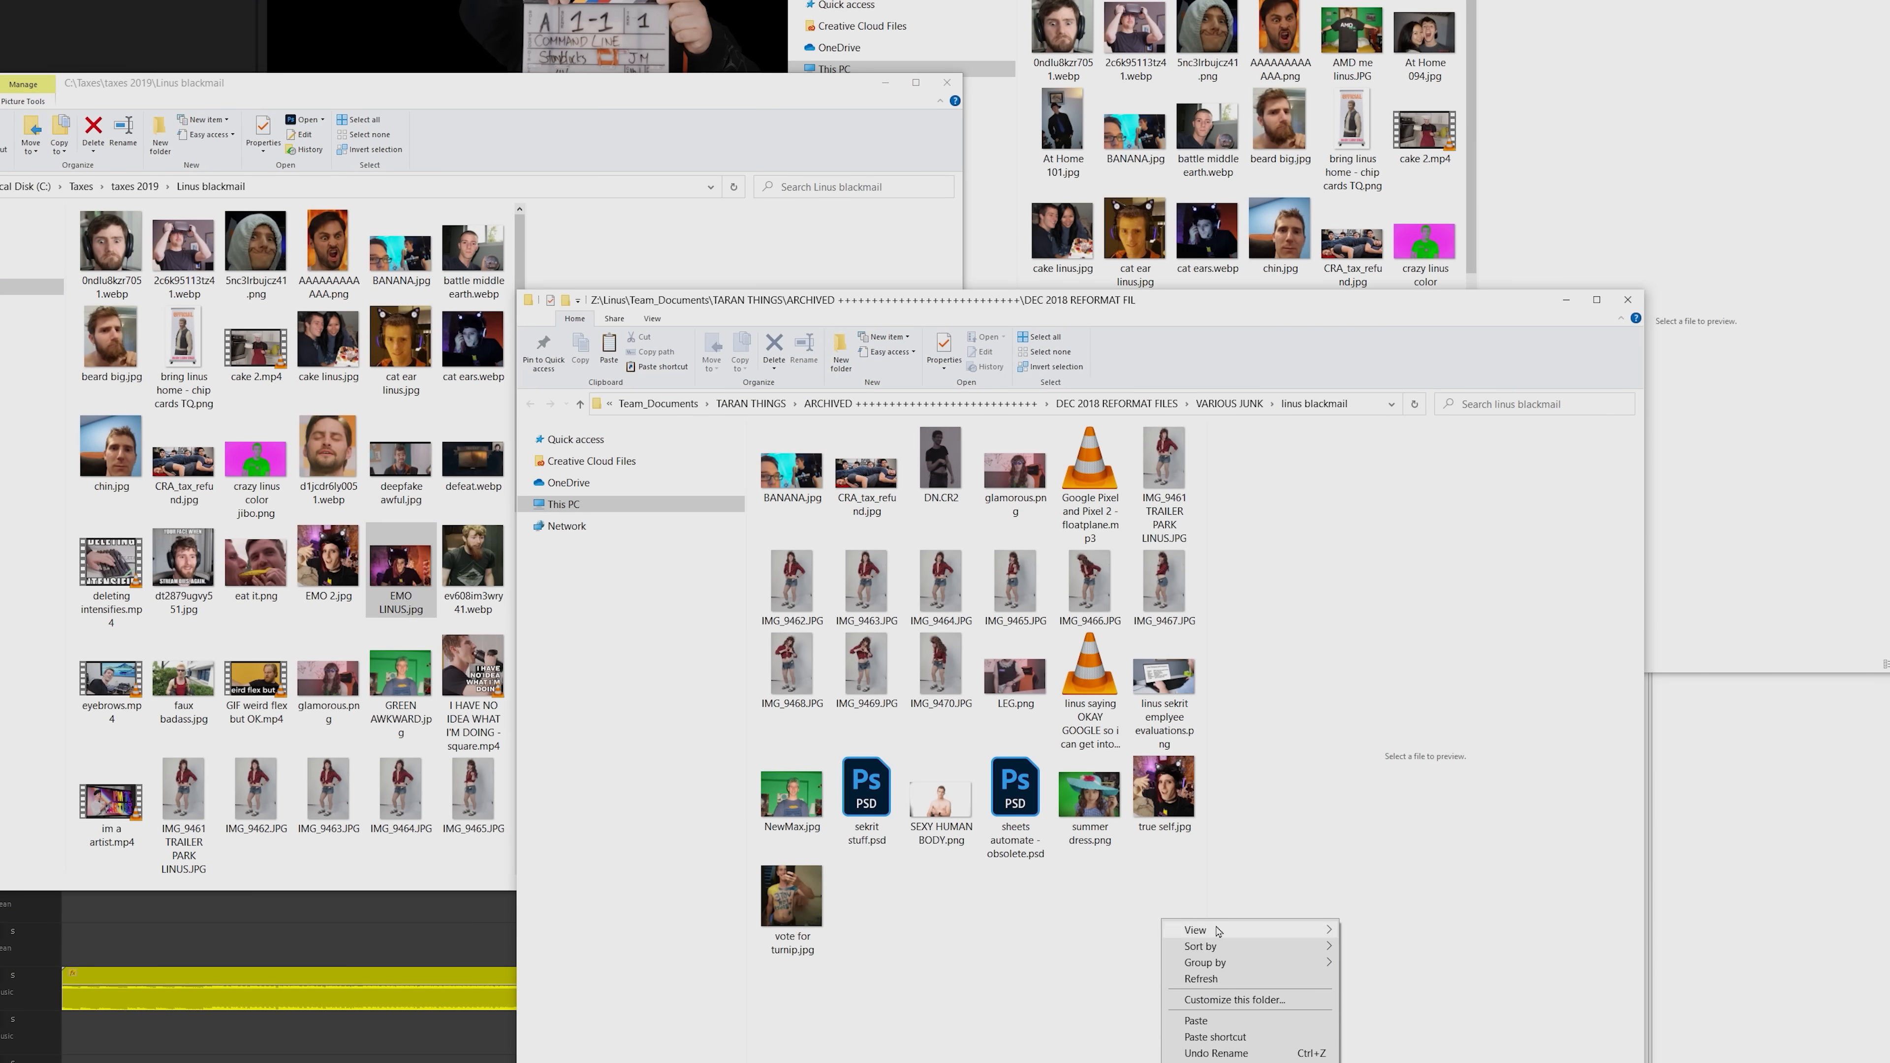
- Open the context menu on an empty area of the linus blackmail folder window
right_click(398, 332)
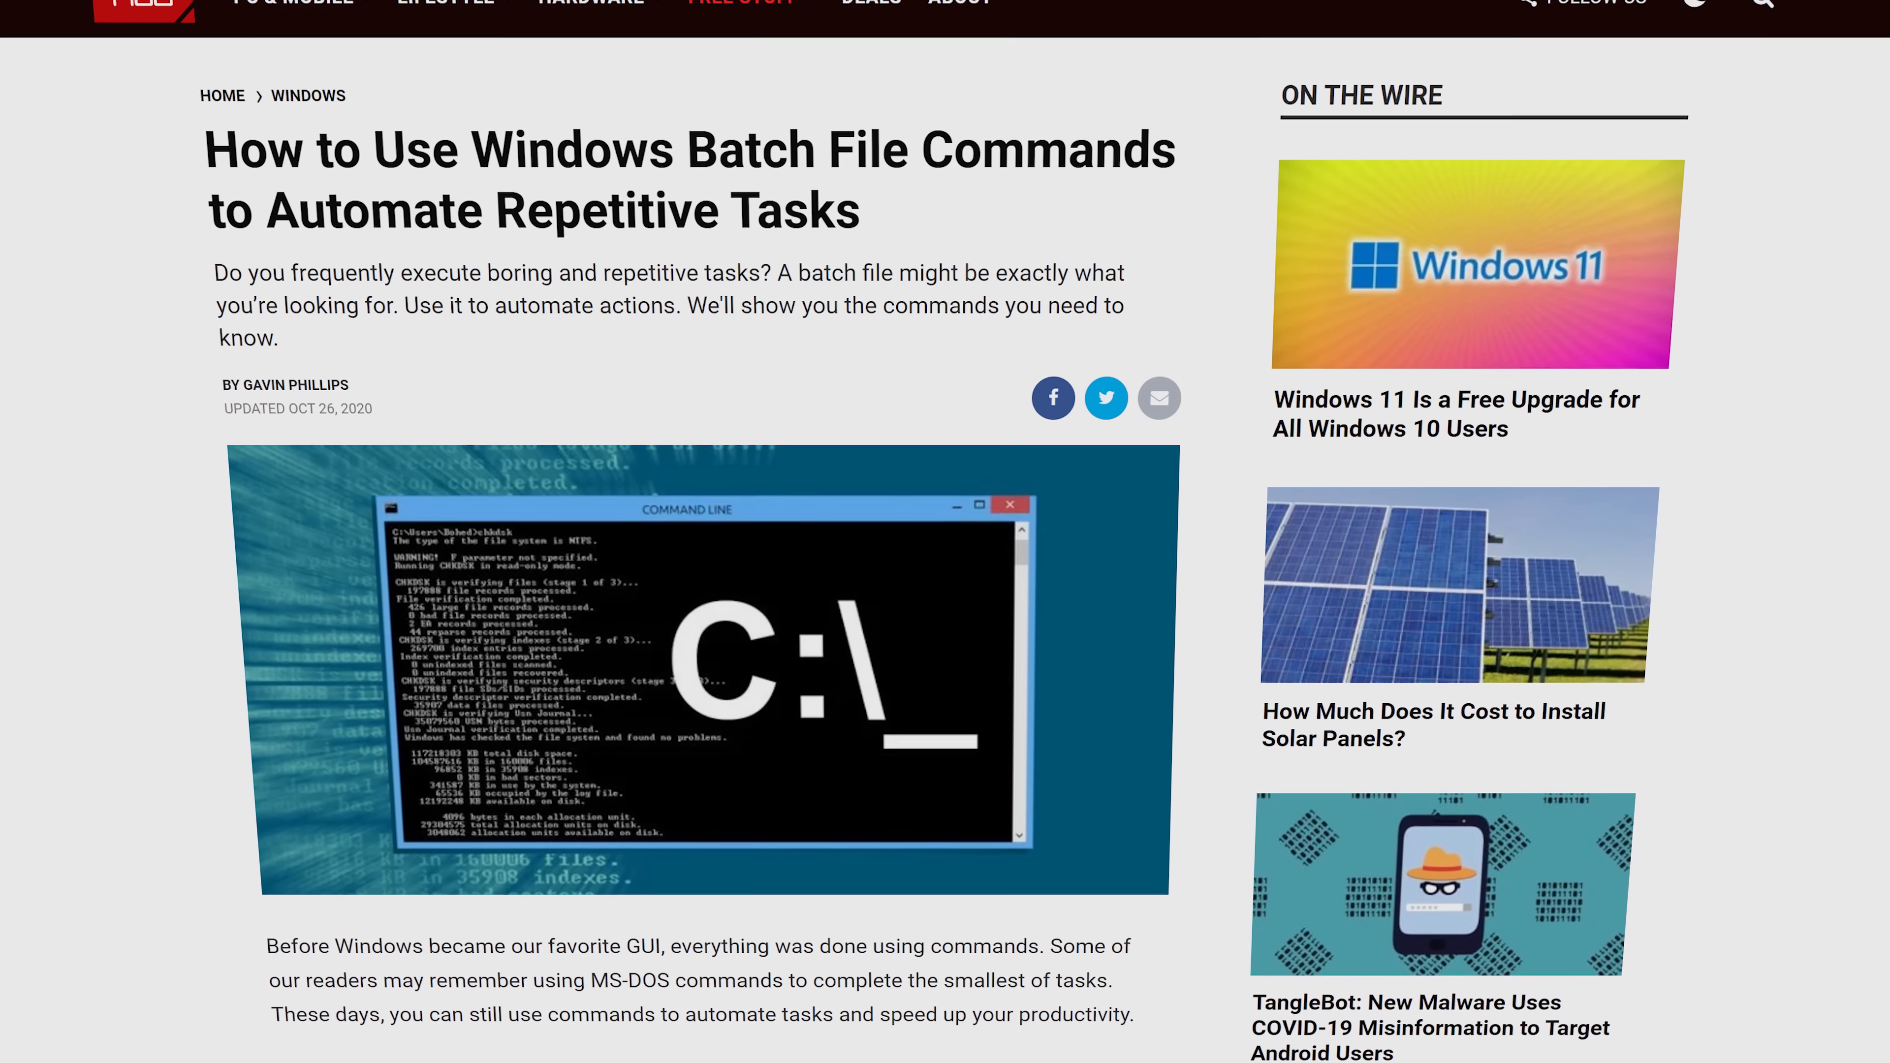
scroll("down", 3)
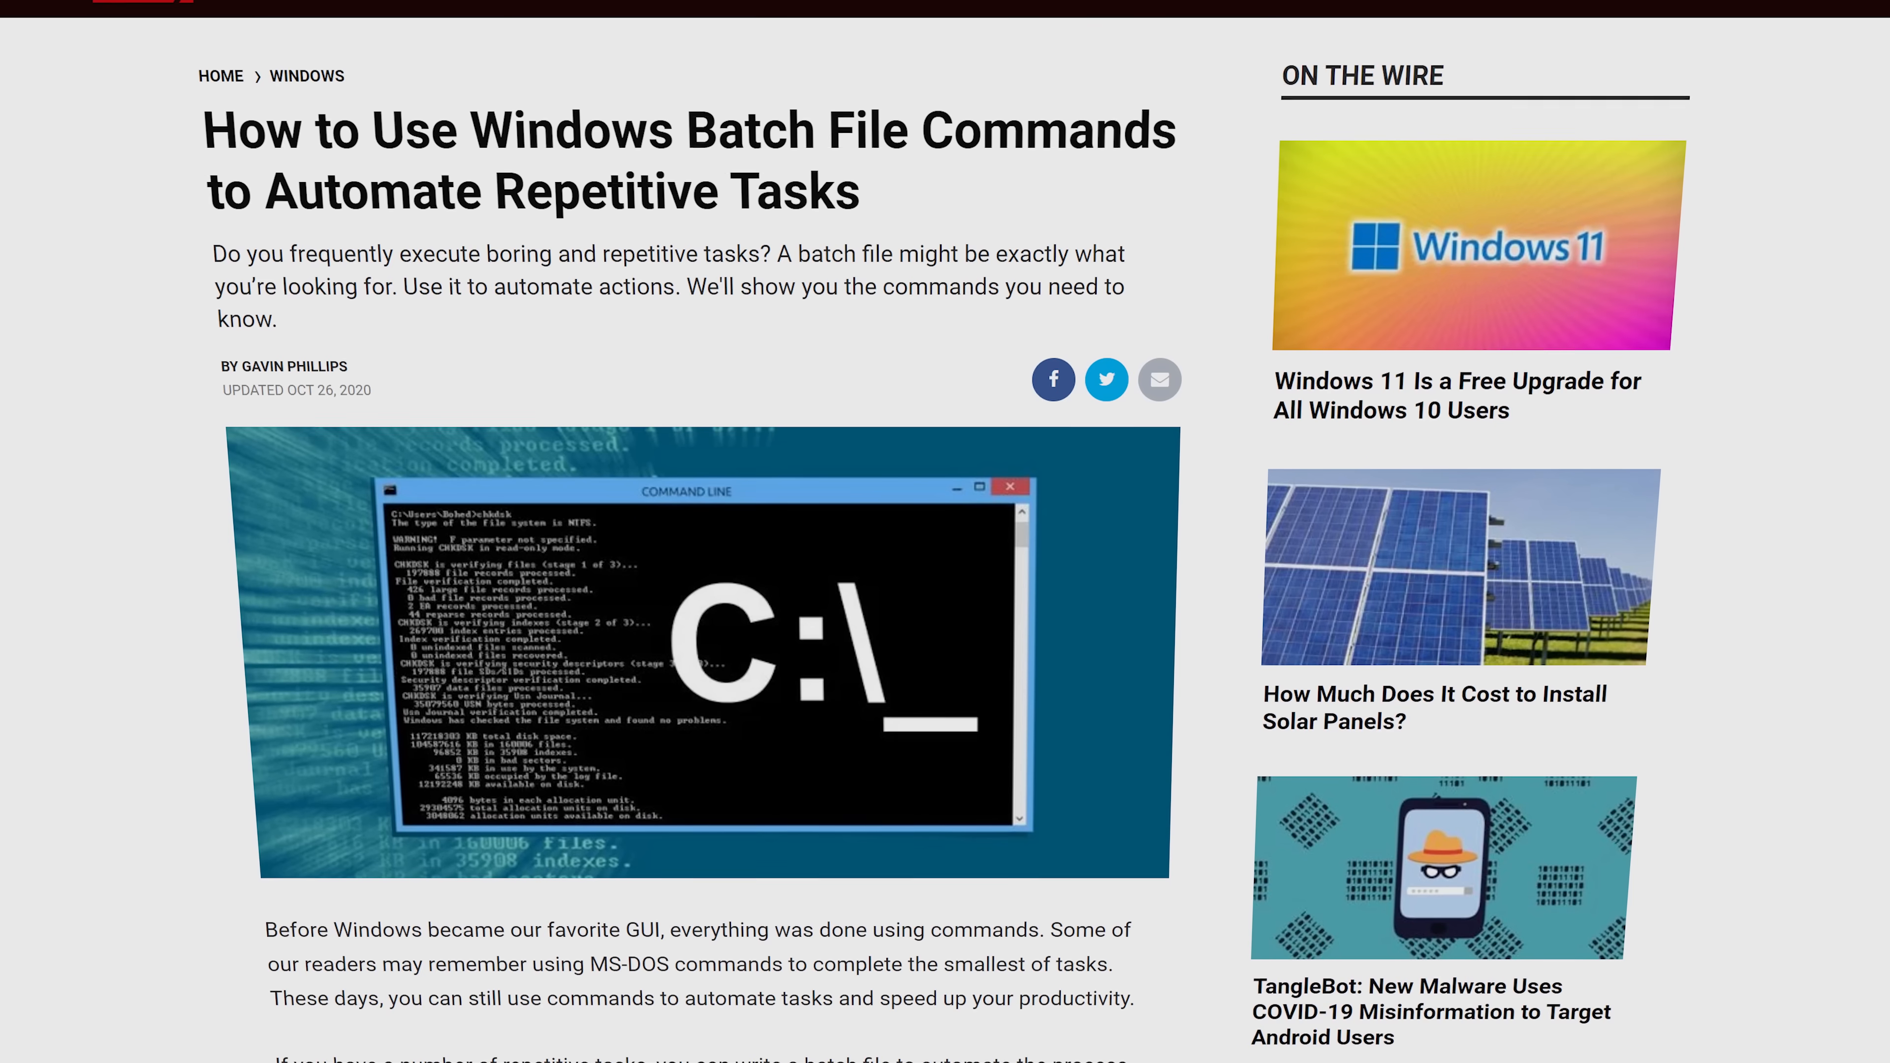
scroll("down", 3)
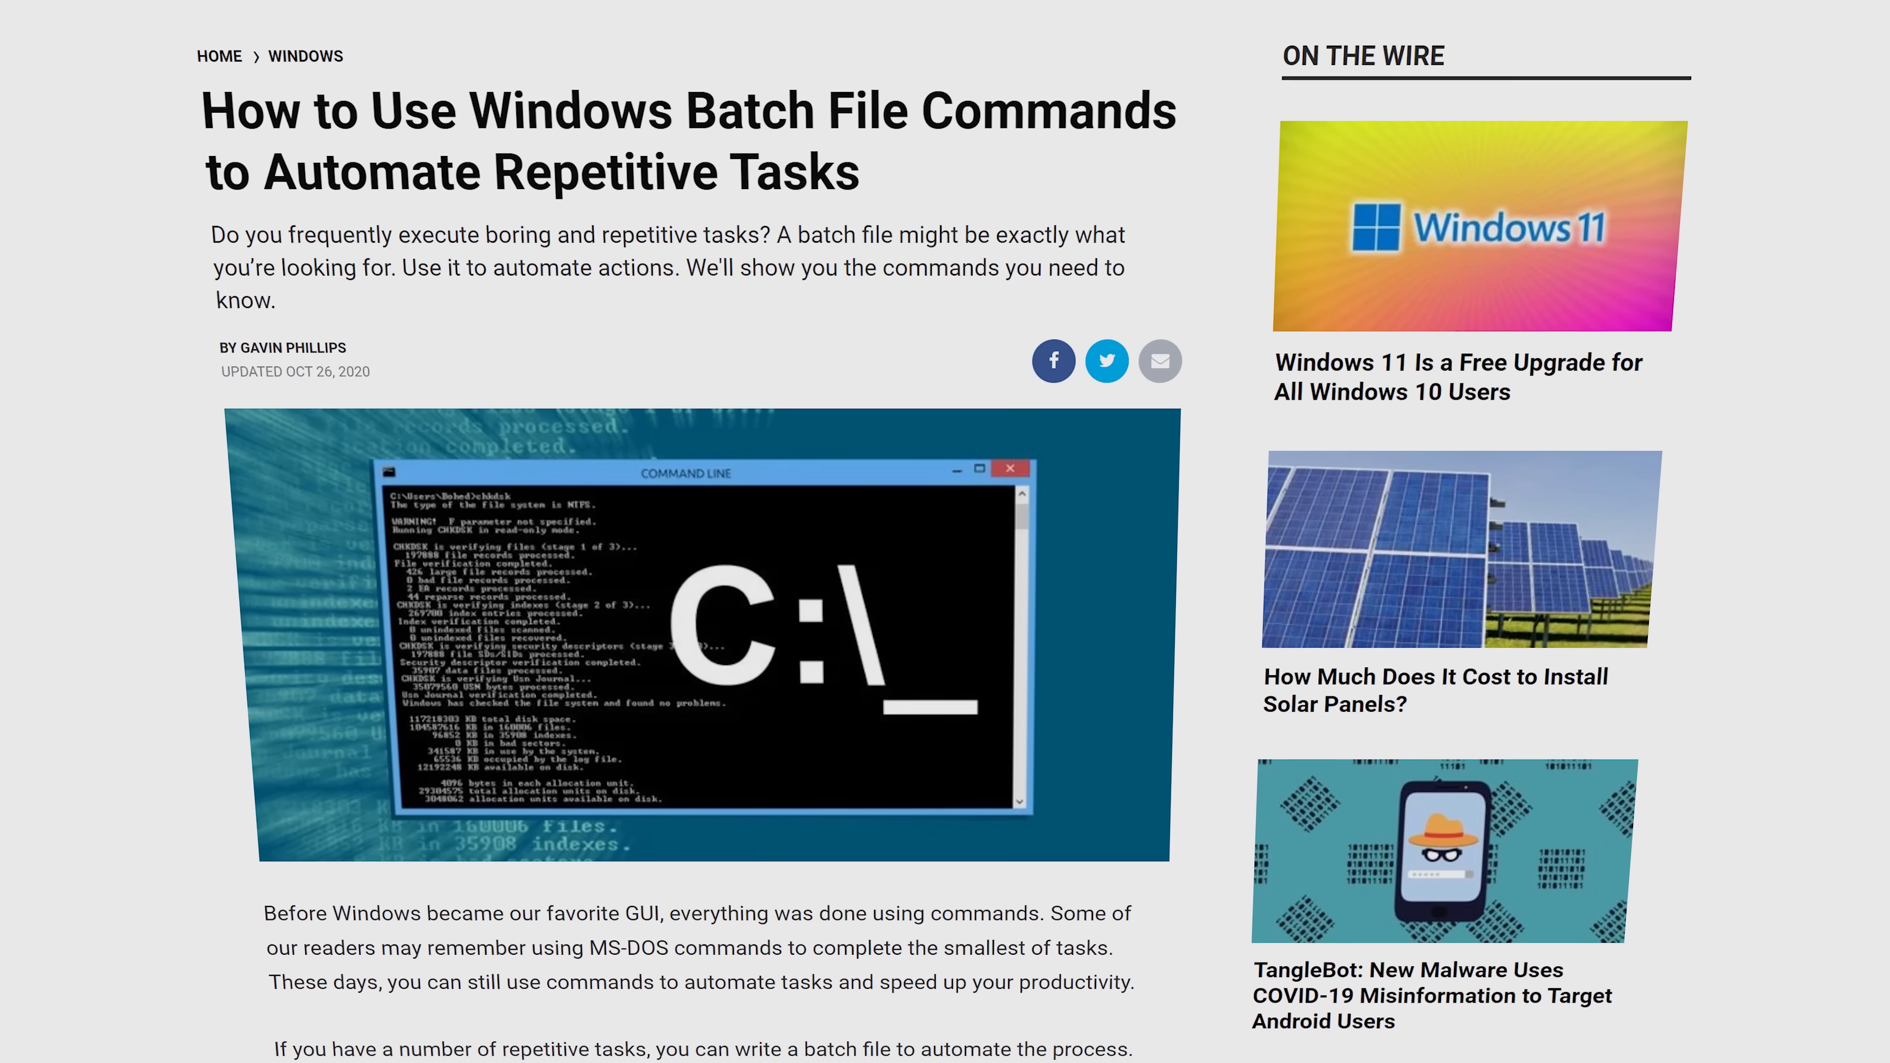
scroll("down", 3)
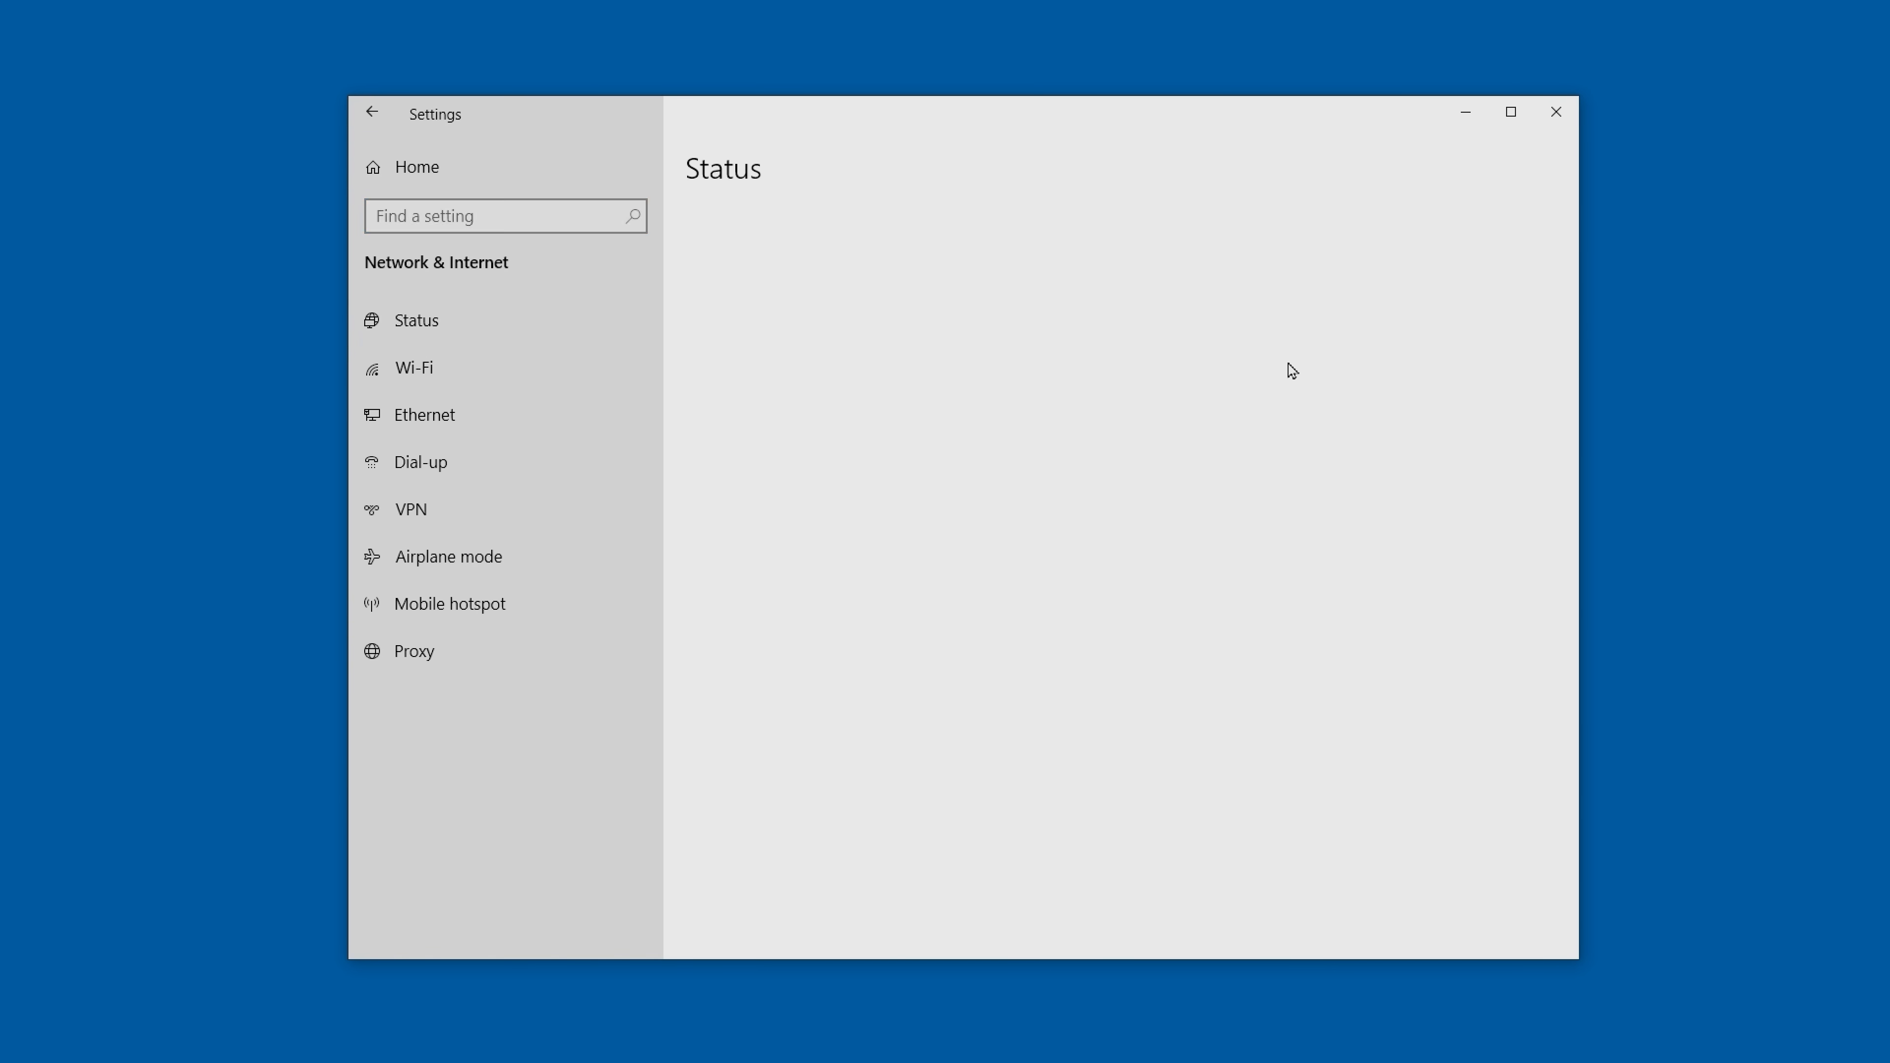
- View network Status, then move to the Wi-Fi and Ethernet settings pages
left_click(415, 319)
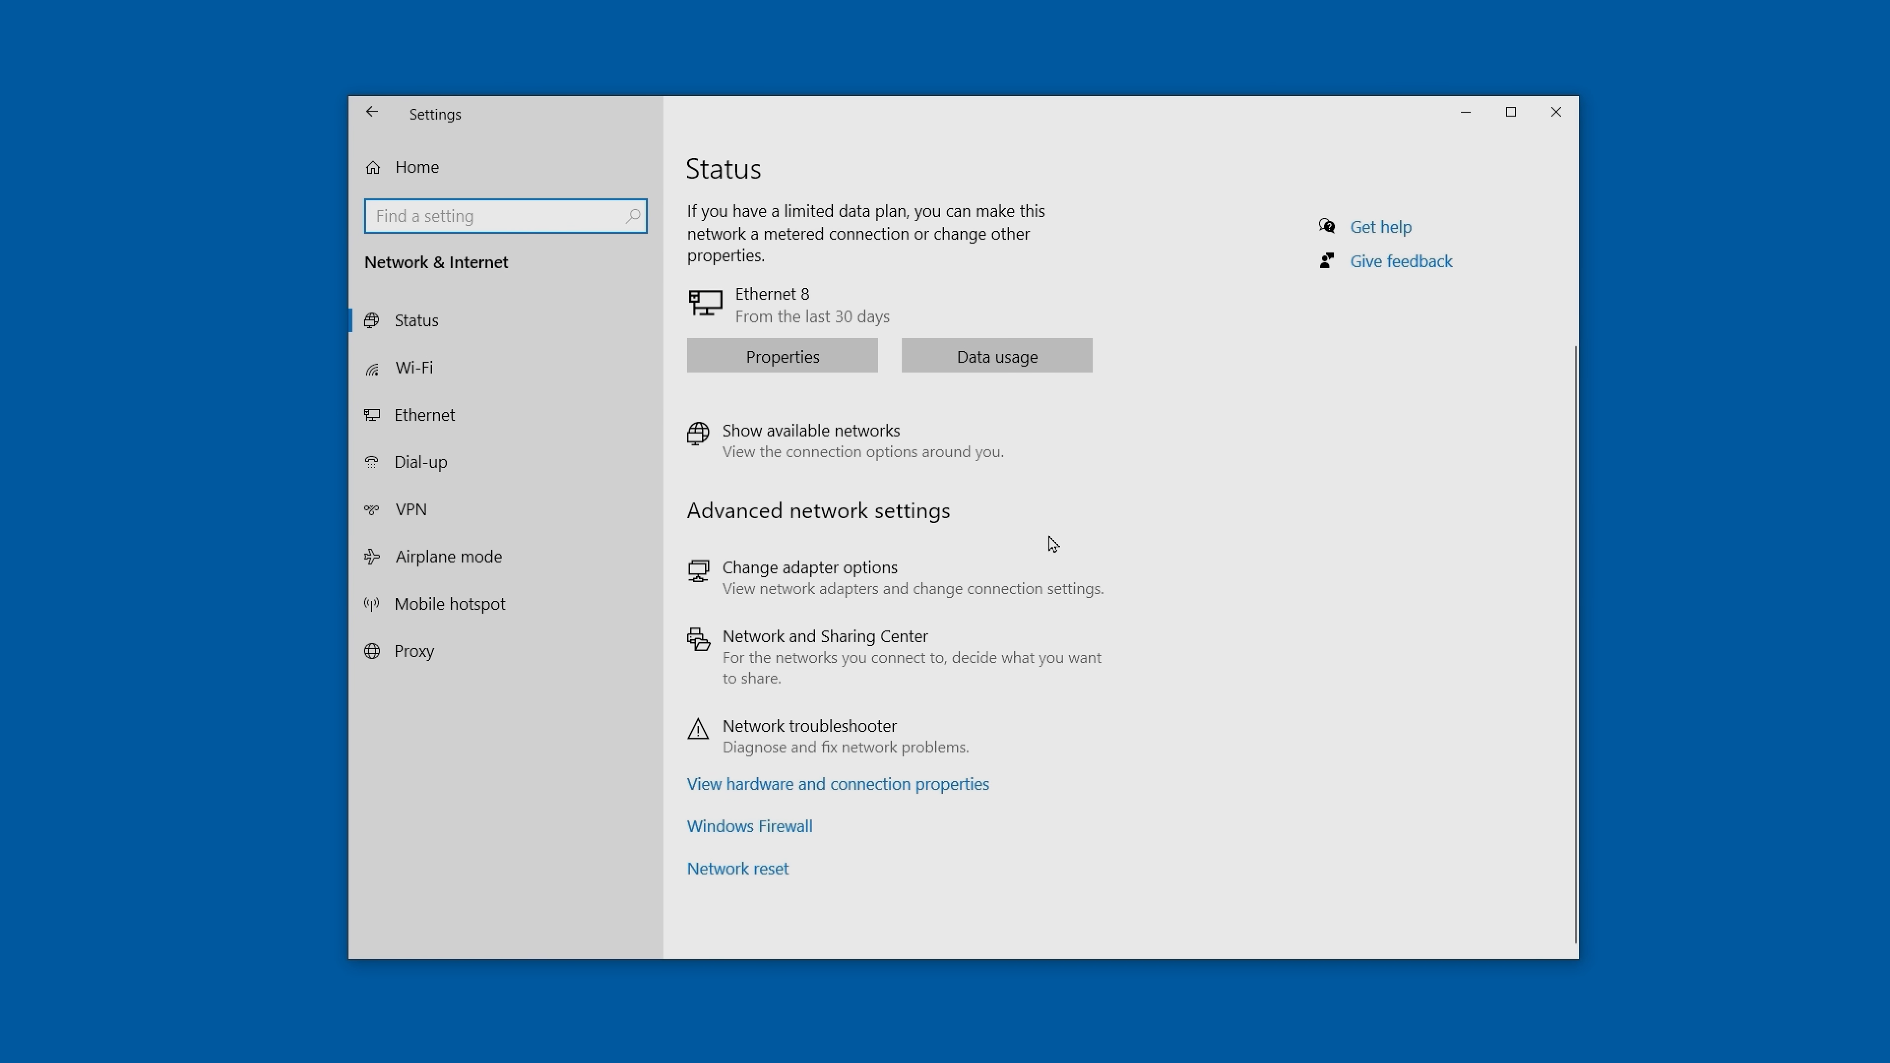
left_click(413, 368)
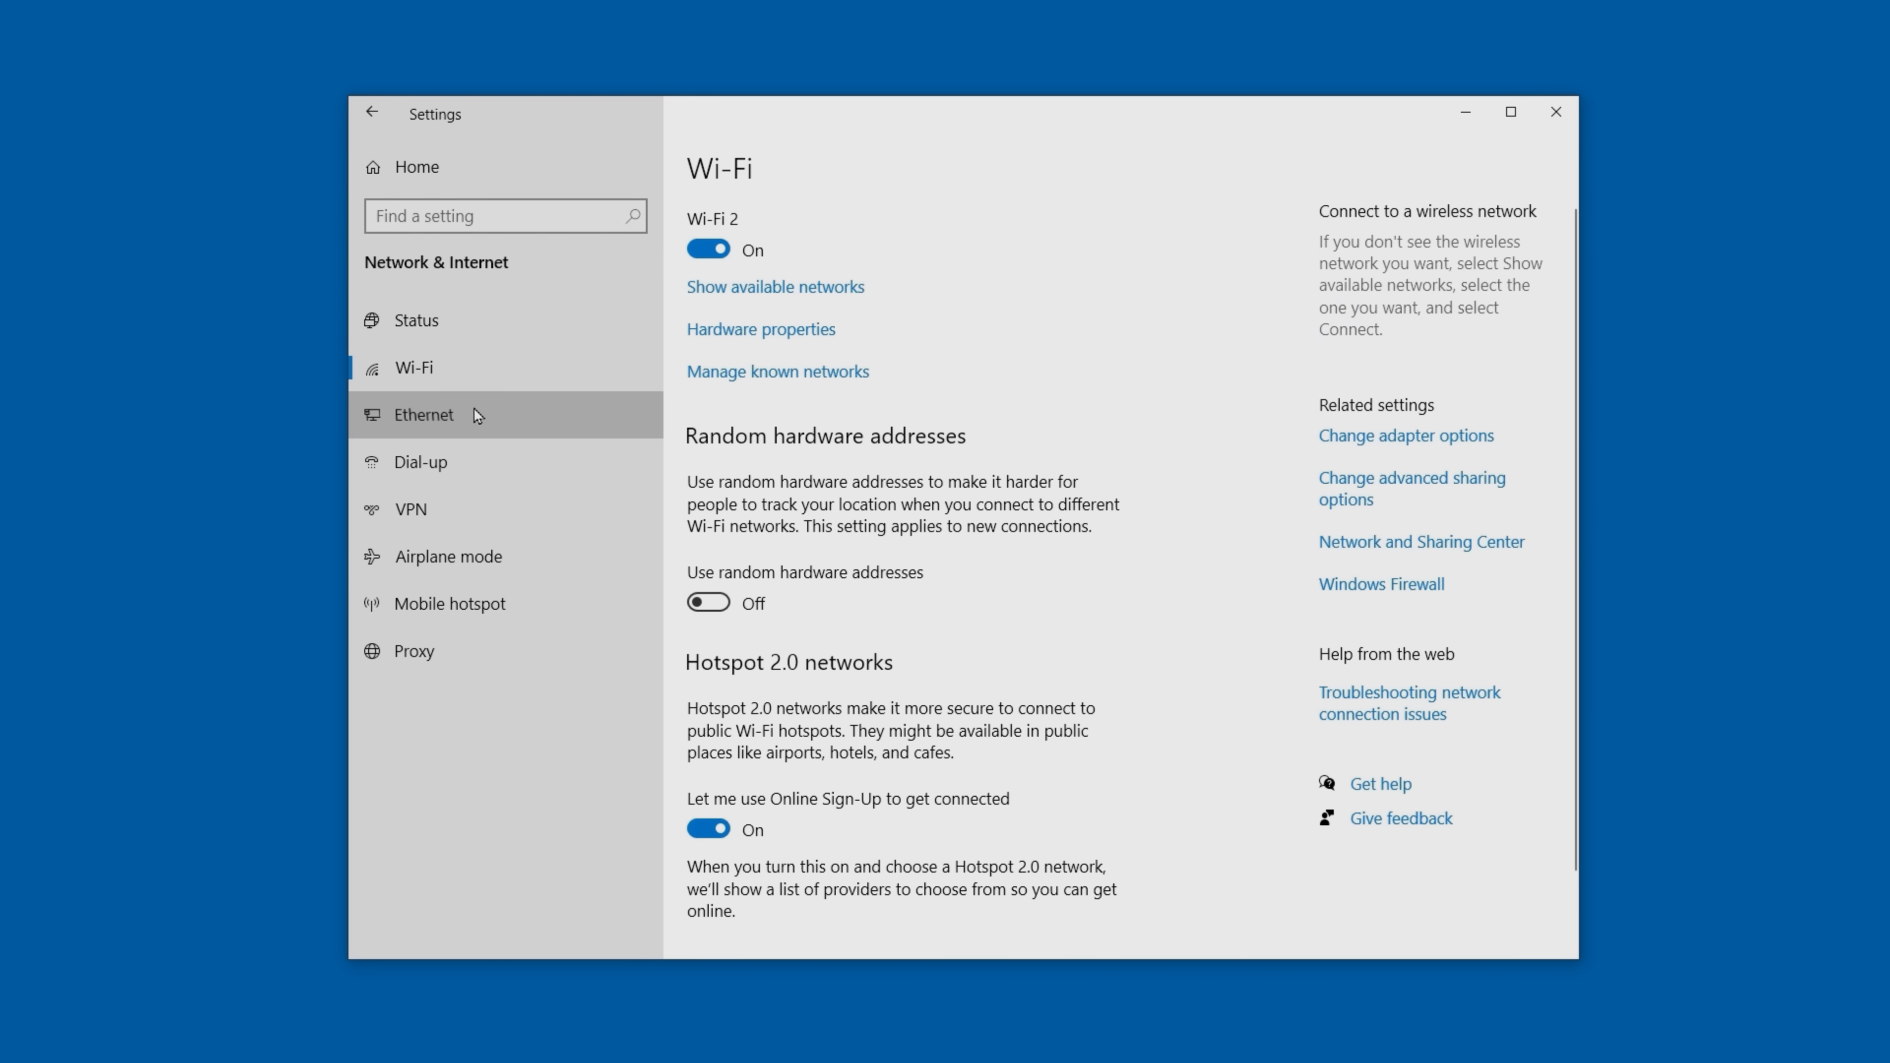
left_click(409, 509)
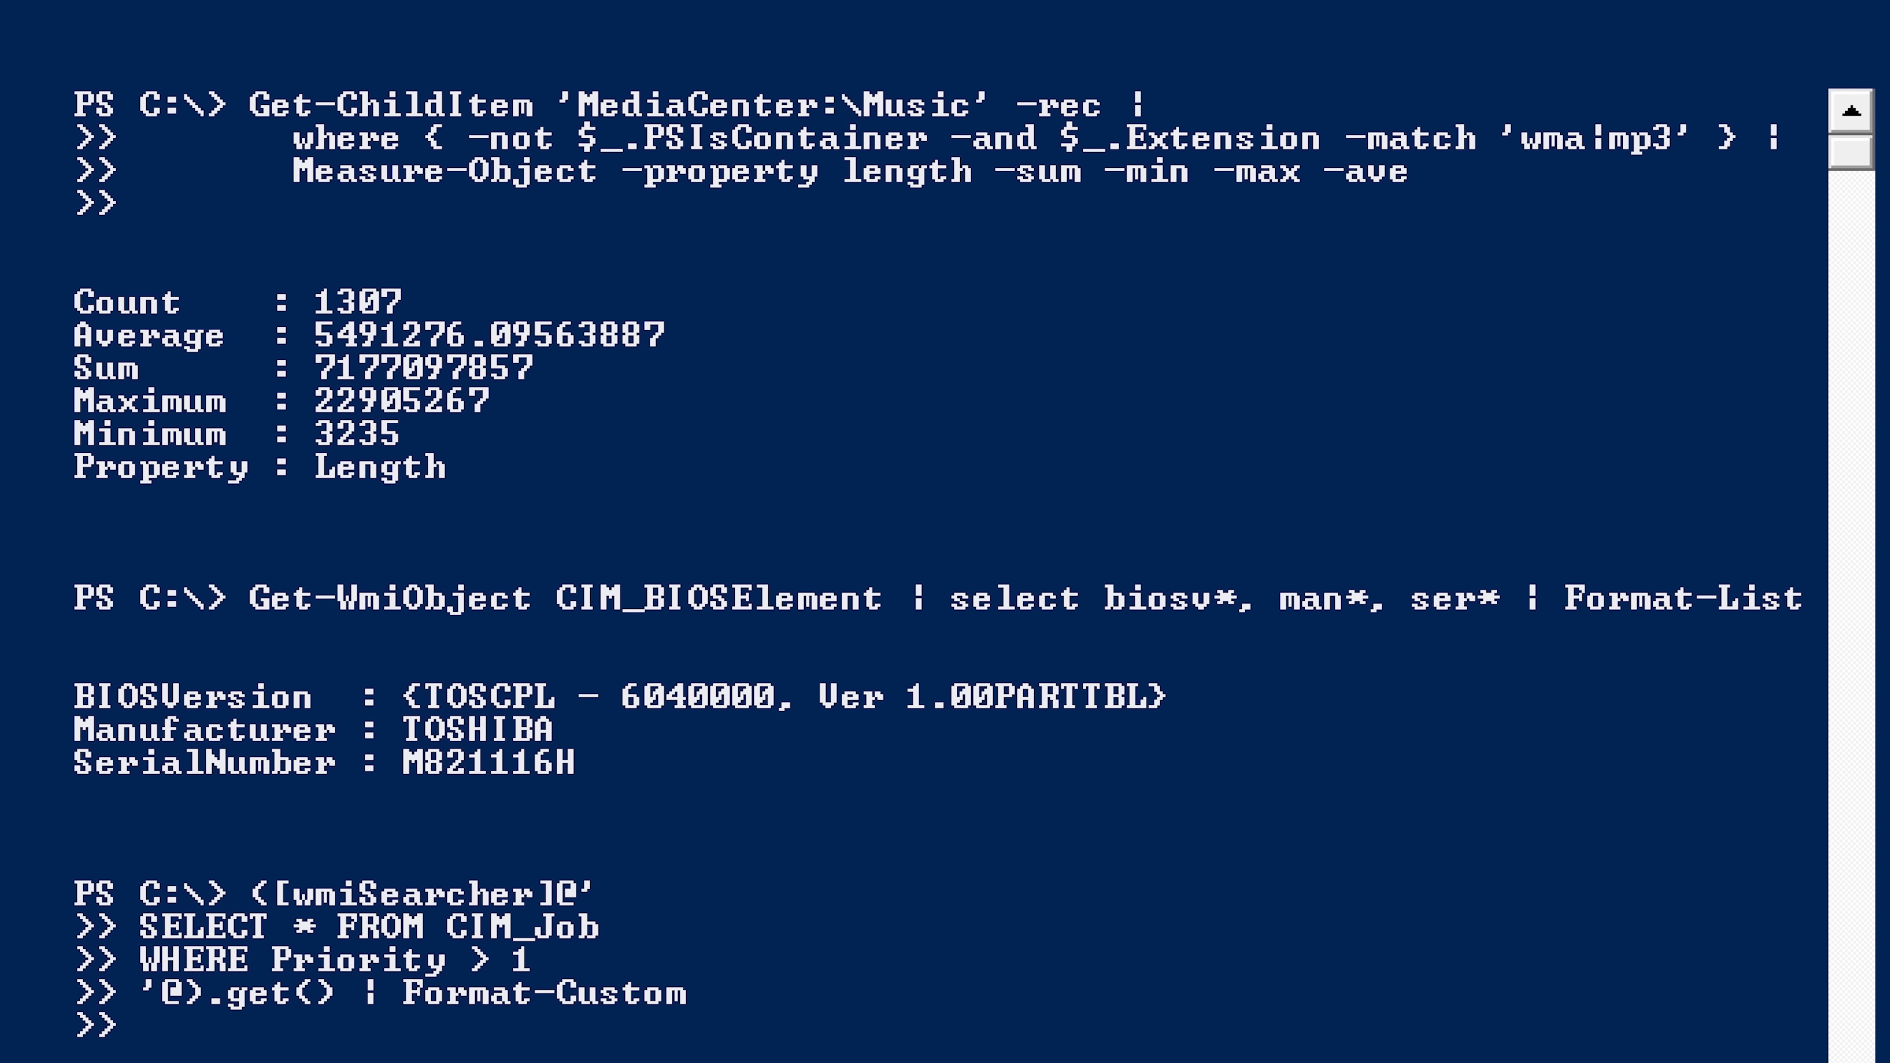
scroll("down", 3)
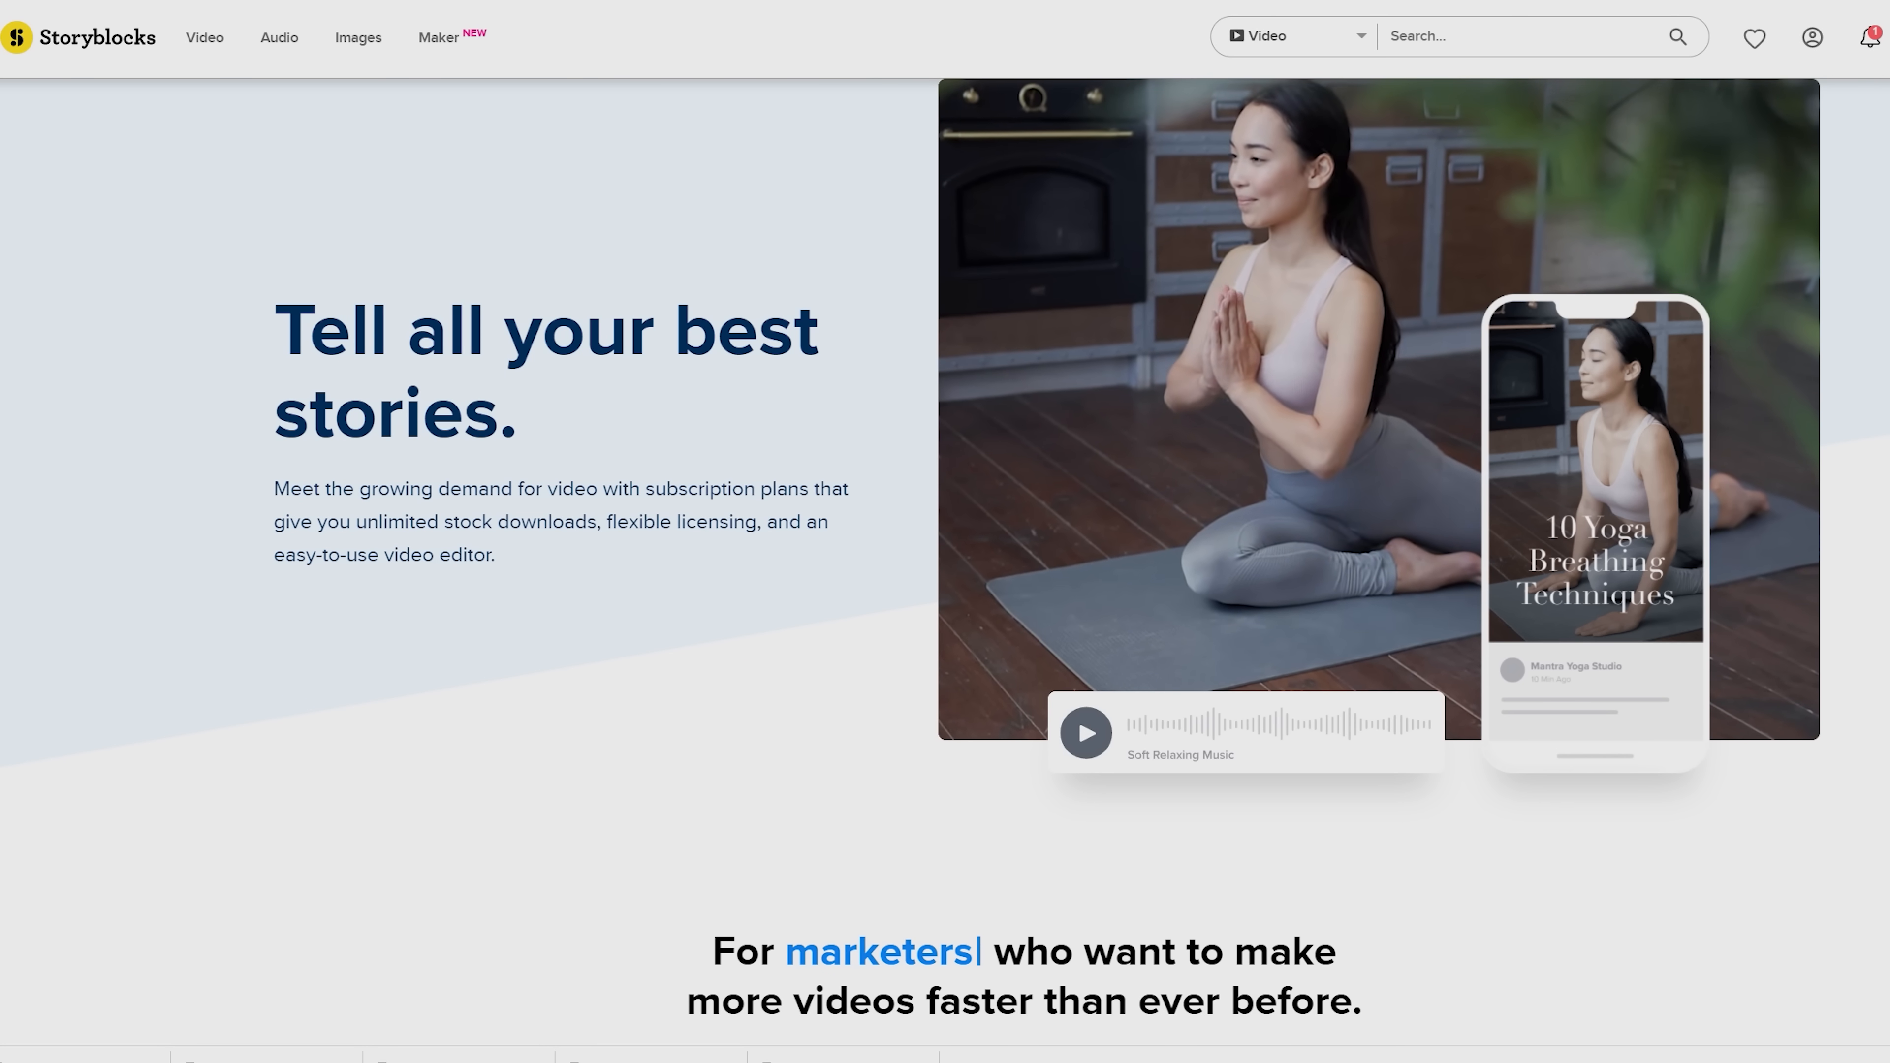
- Browse abstract animated backgrounds, then search Storyblocks videos for 'outro'
left_click(204, 36)
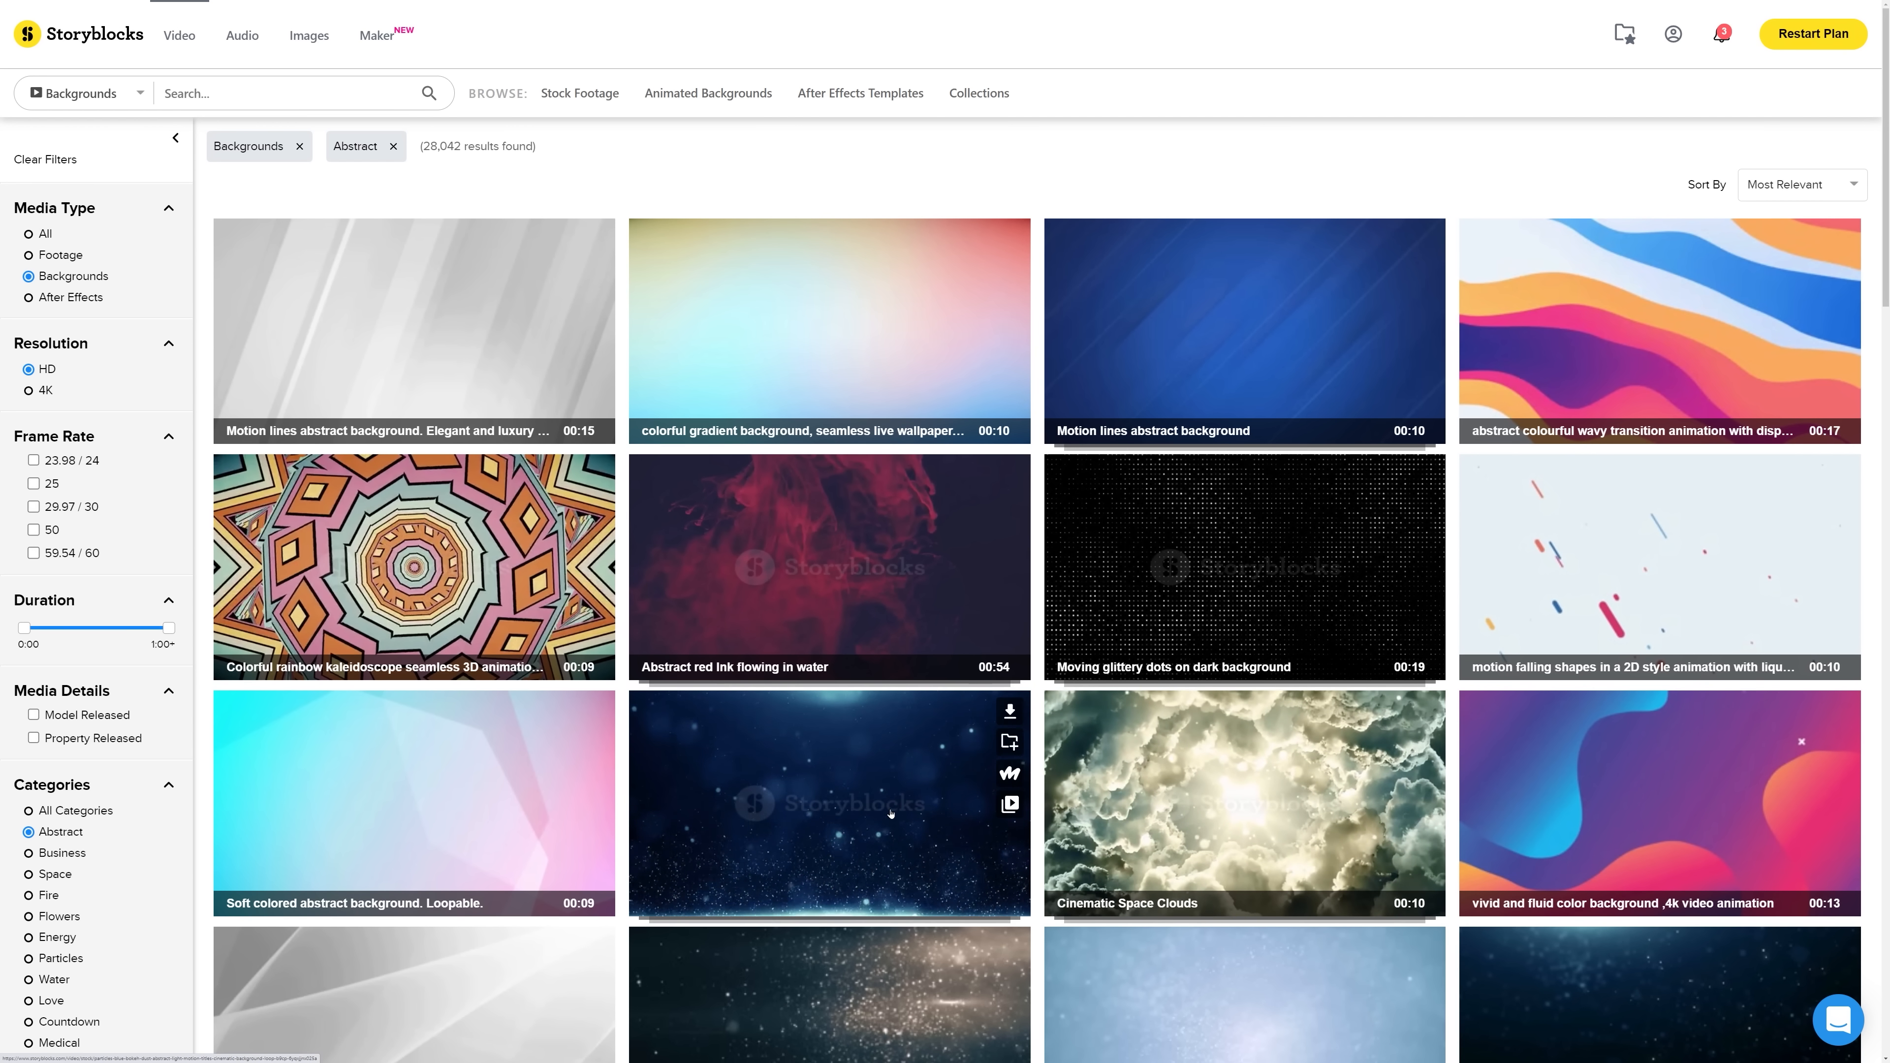
type("outro")
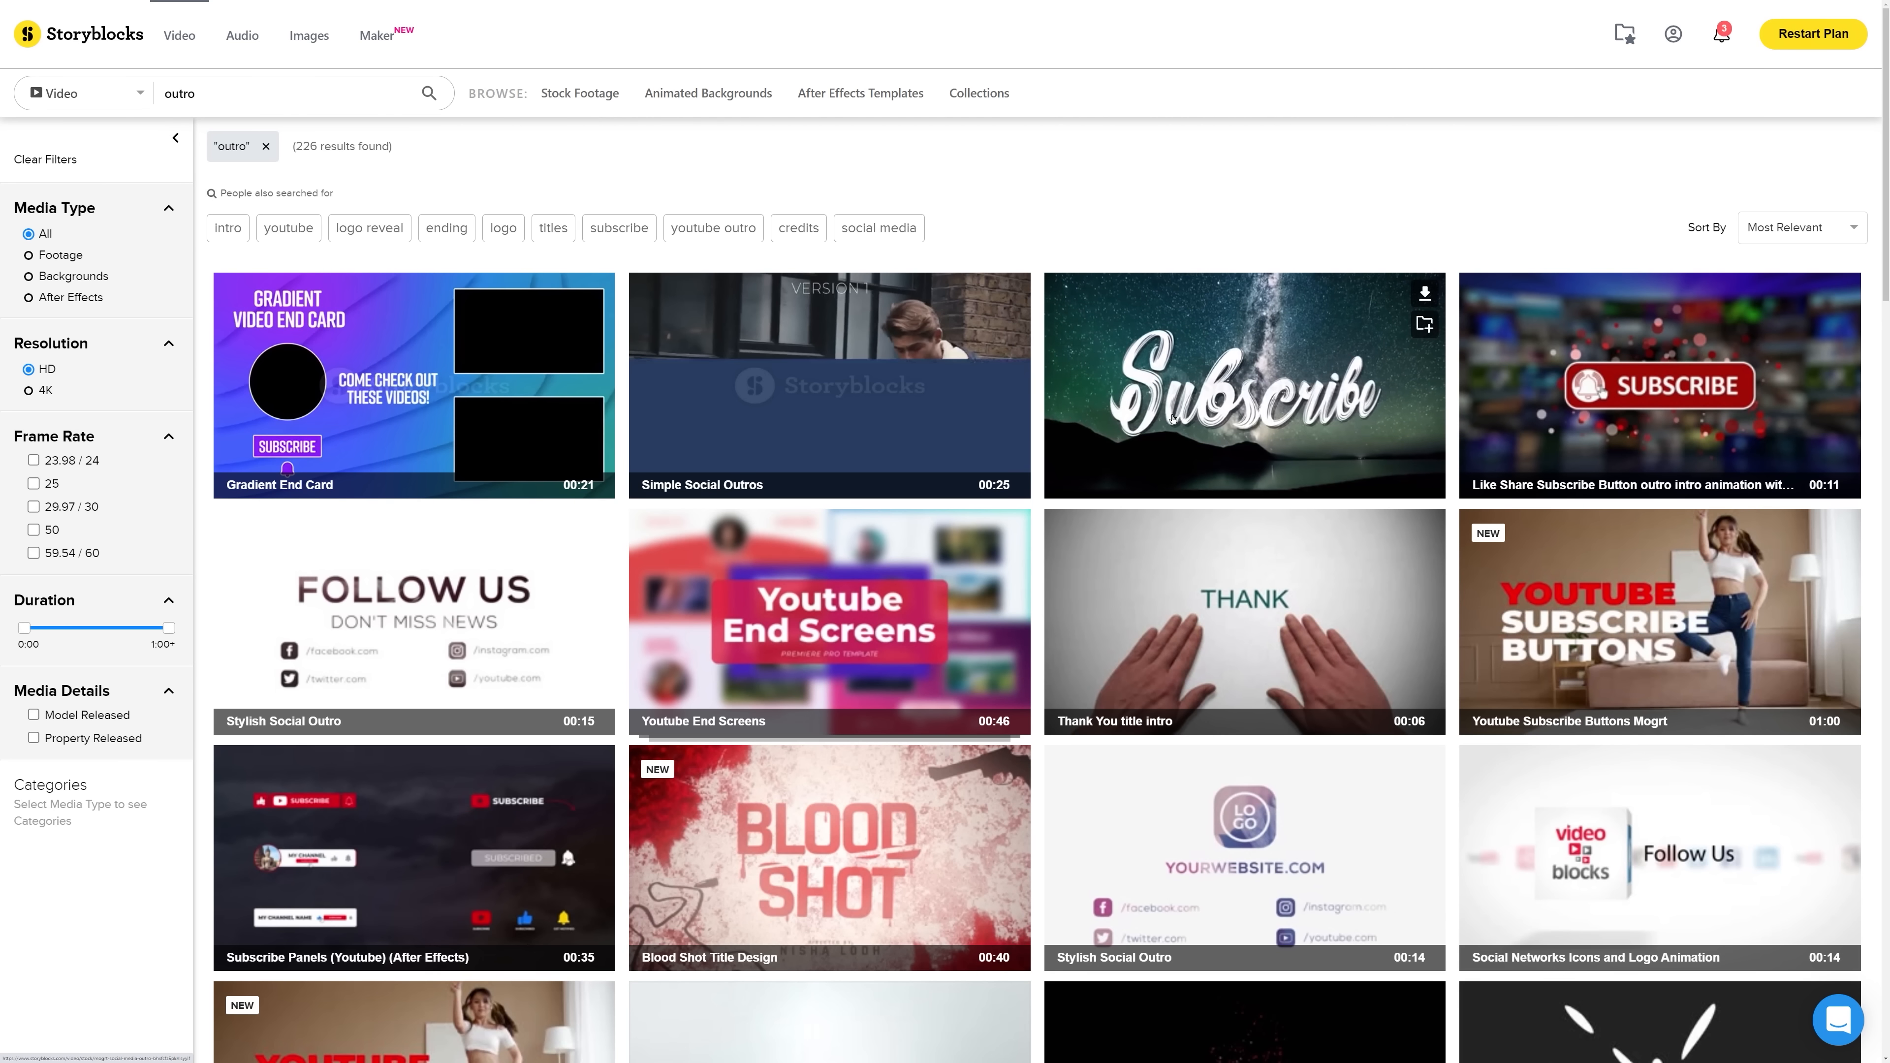
mouse_move(1242, 385)
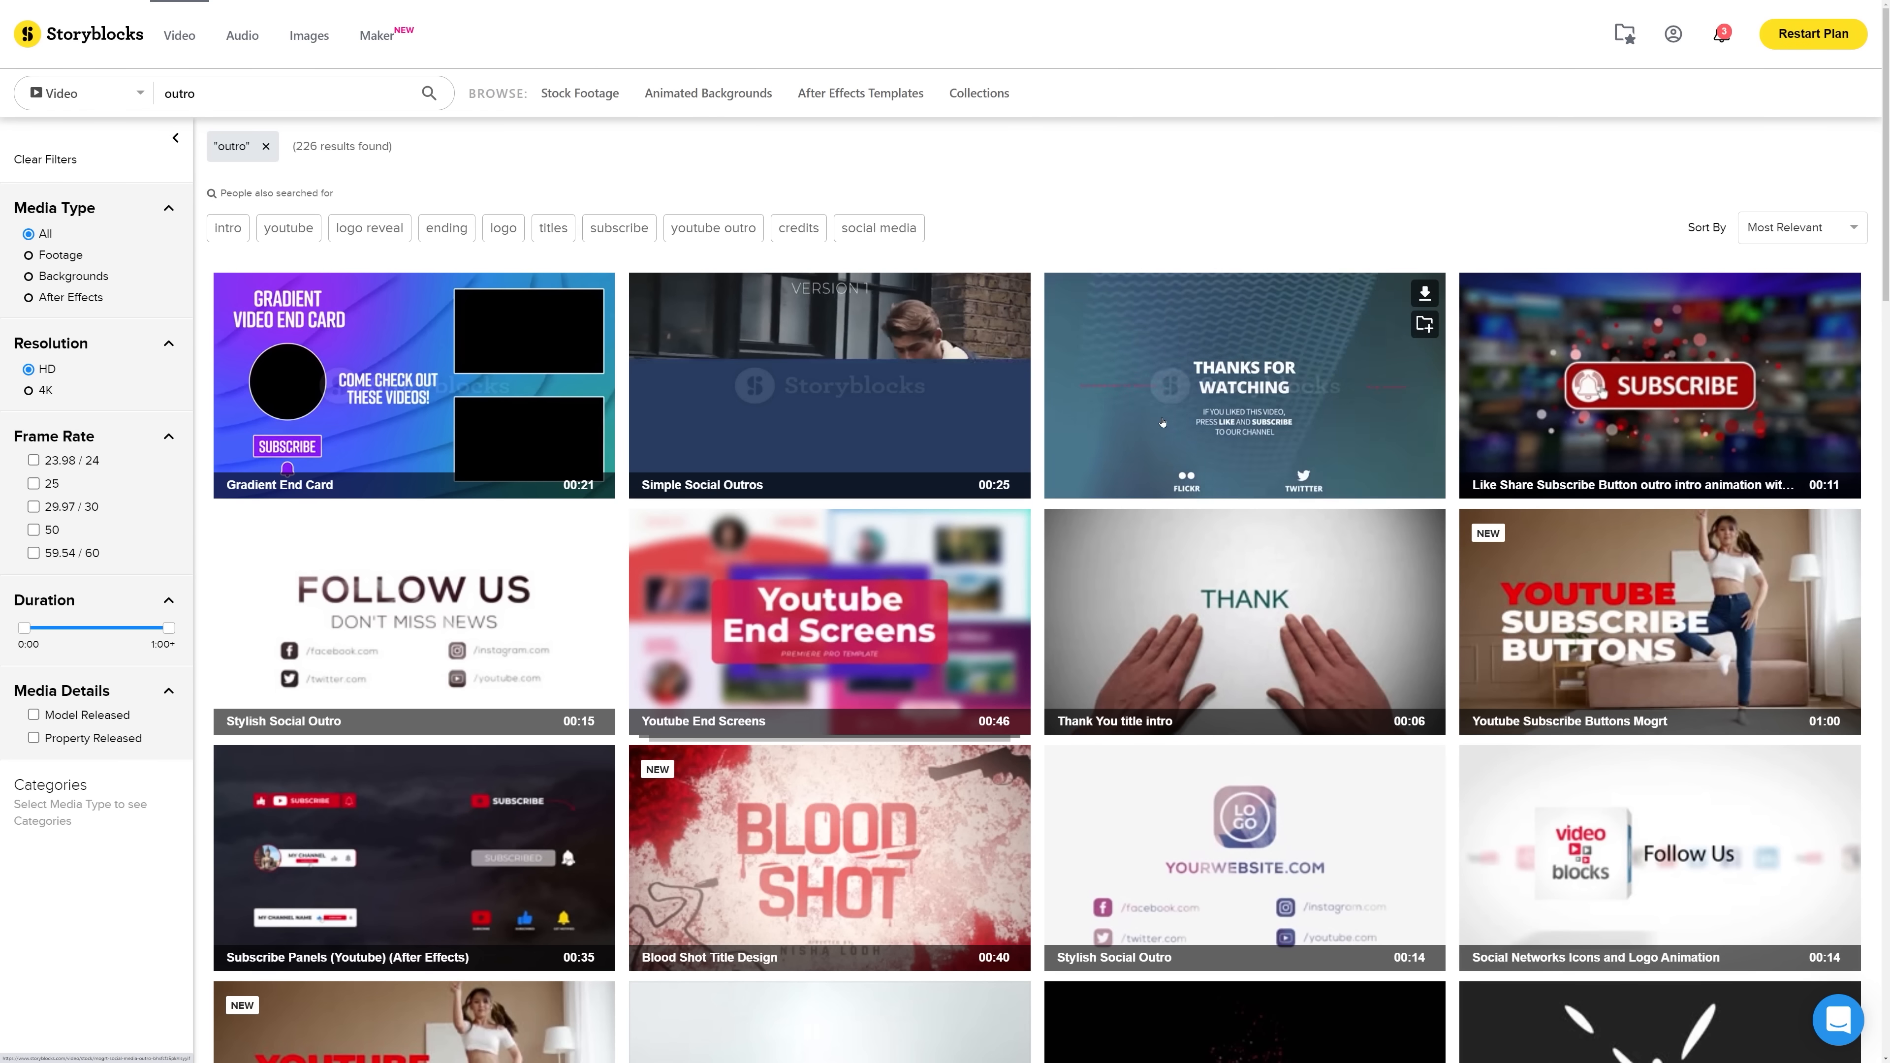